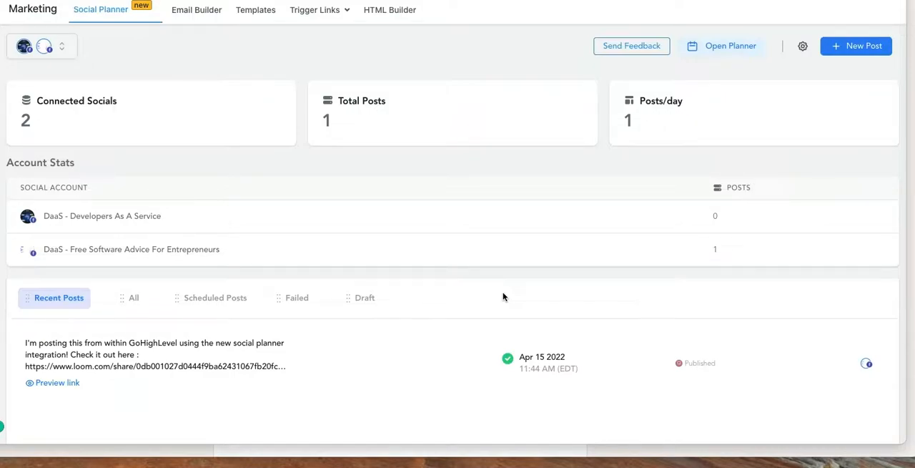
pyautogui.moveTo(721, 167)
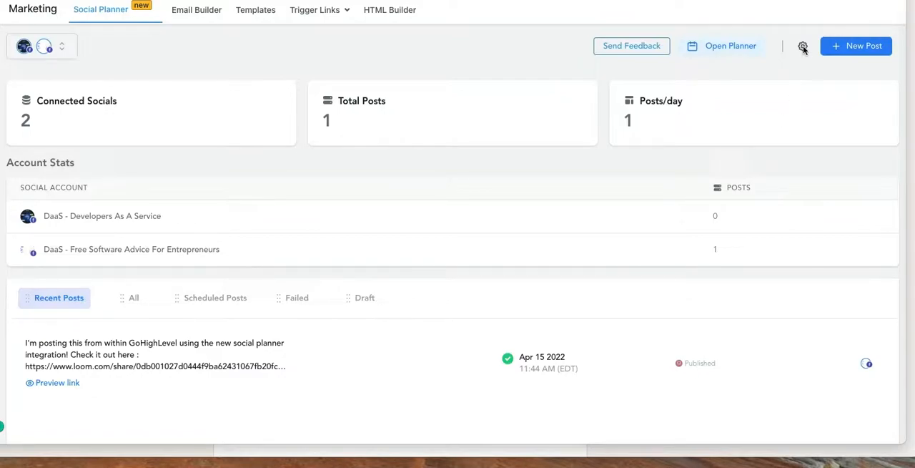
# Show the connected social accounts listing the linked Facebook page and group.
pyautogui.click(804, 46)
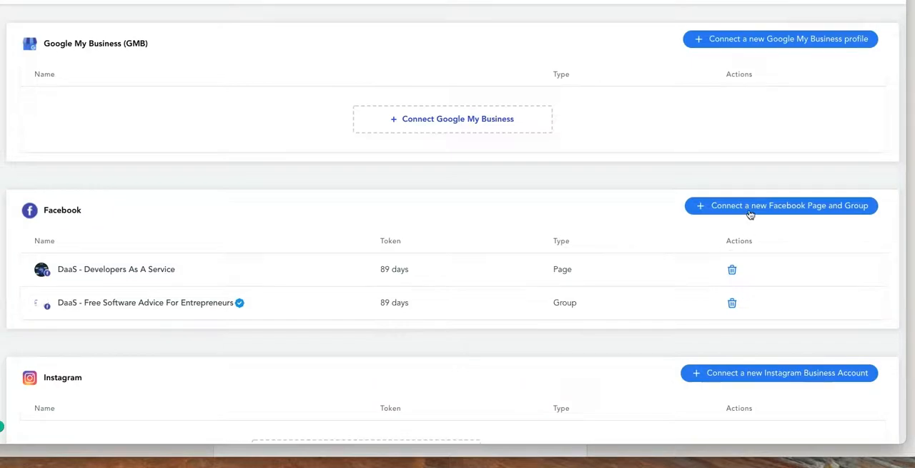
# Start connecting a new Facebook page and group and view the Groups list.
pyautogui.click(781, 206)
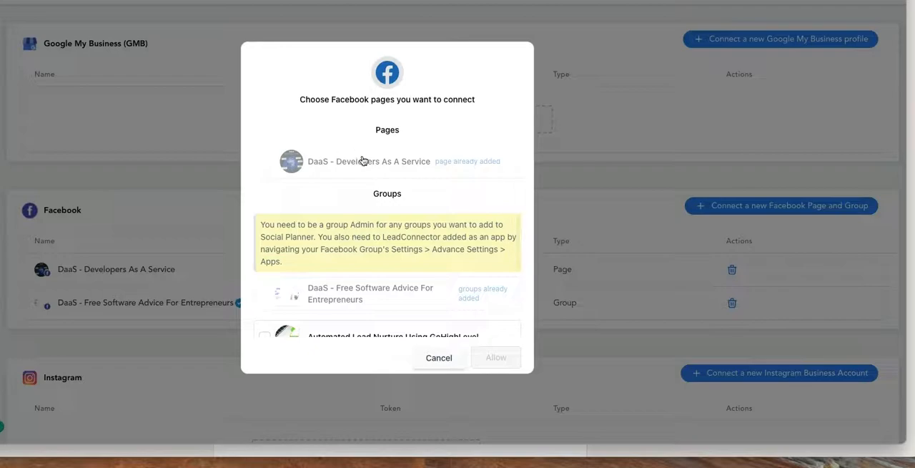
pyautogui.scroll(-3)
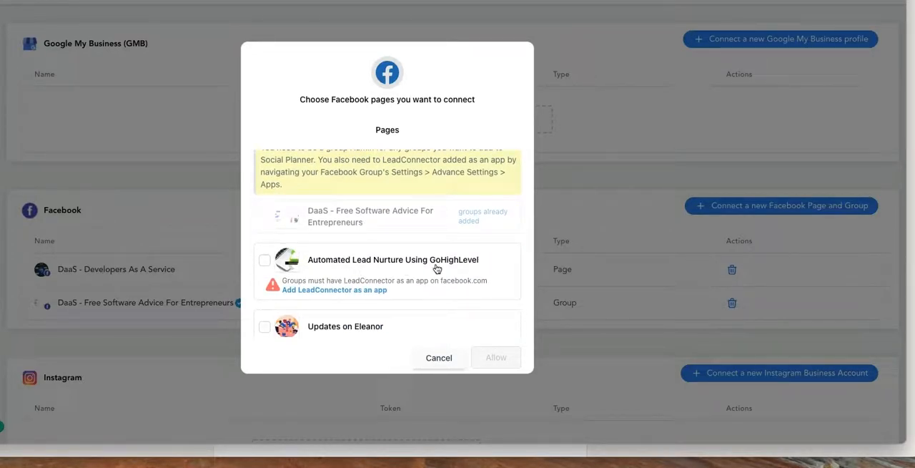
pyautogui.moveTo(334, 289)
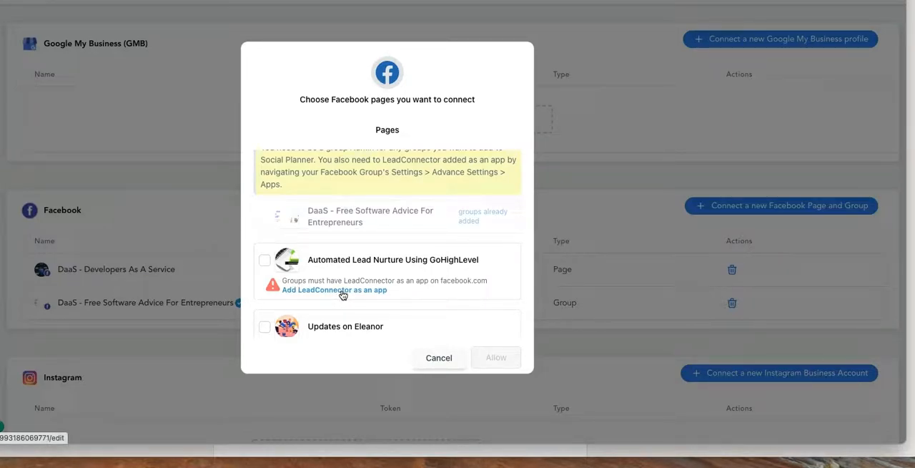
# Go to the Facebook group's advanced settings and begin adding a new app.
pyautogui.click(333, 288)
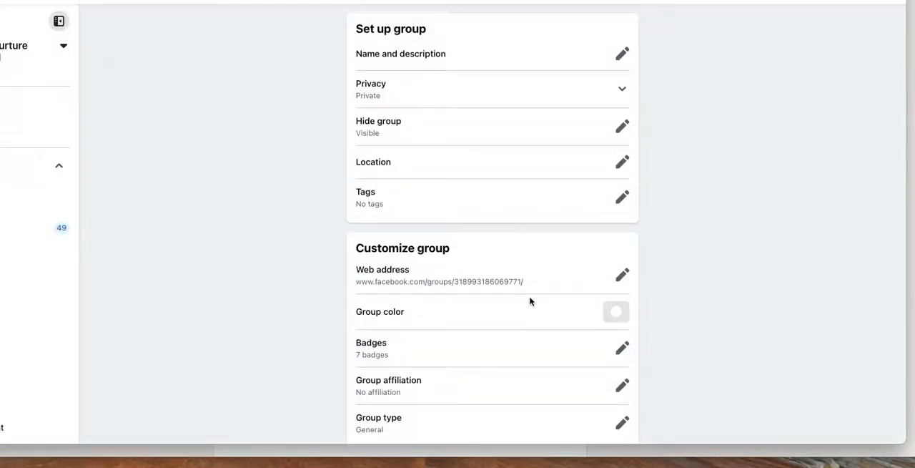
pyautogui.scroll(-3)
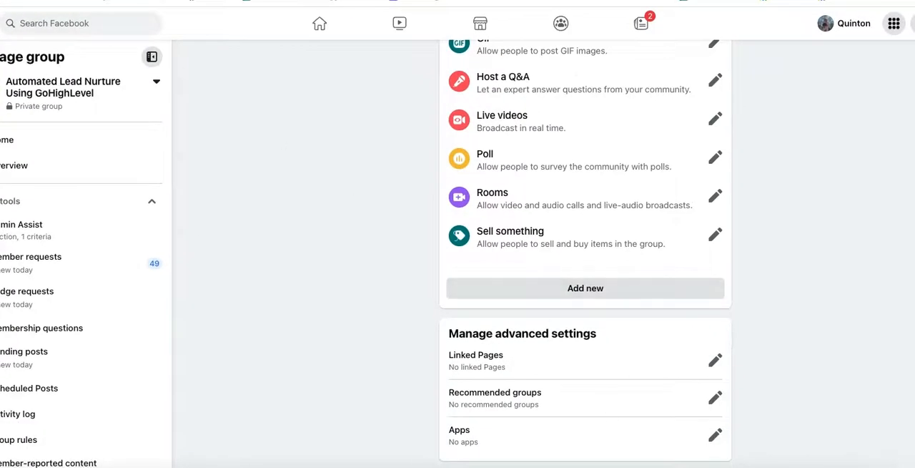
pyautogui.click(716, 435)
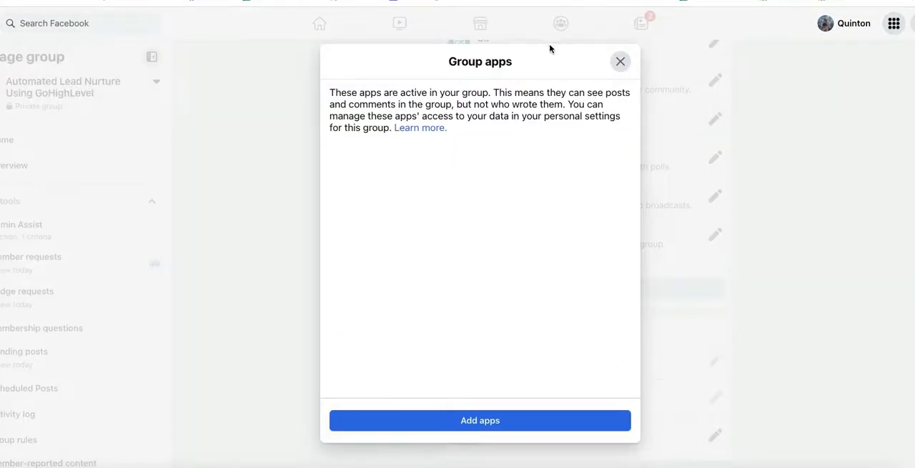
pyautogui.click(620, 62)
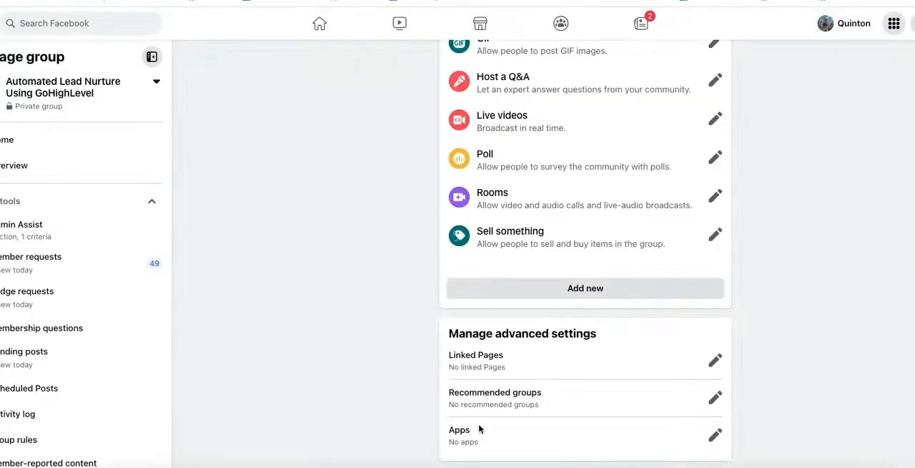
# Find the LeadConnector business app and add it to the Automated Lead Nurture group.
pyautogui.click(715, 434)
pyautogui.write('adcon')
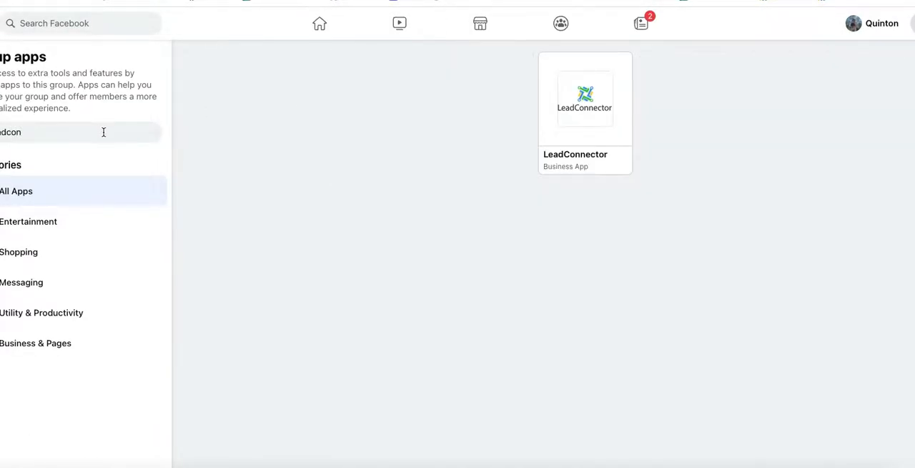
pyautogui.click(585, 97)
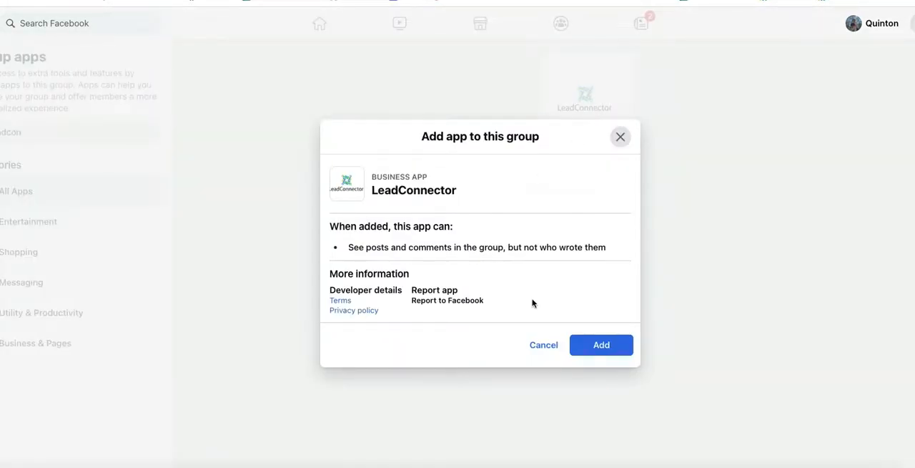
pyautogui.click(601, 345)
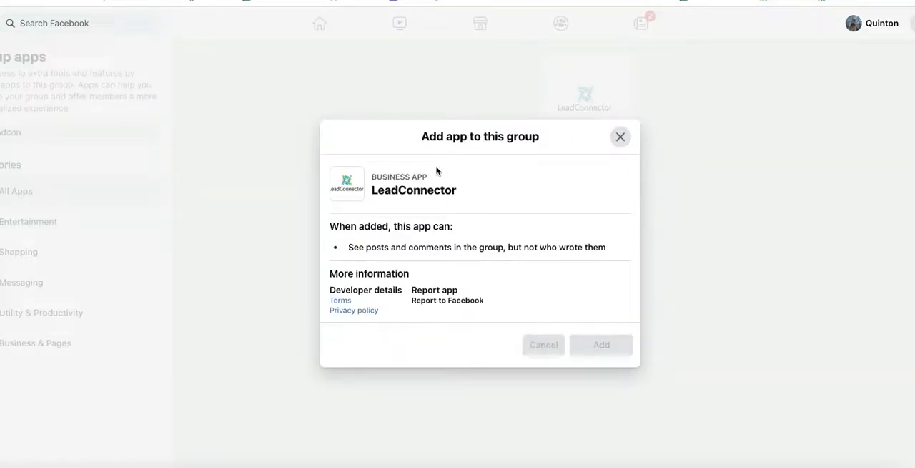
# Select the Automated Lead Nurture group in the connection dialog and allow access.
pyautogui.click(601, 345)
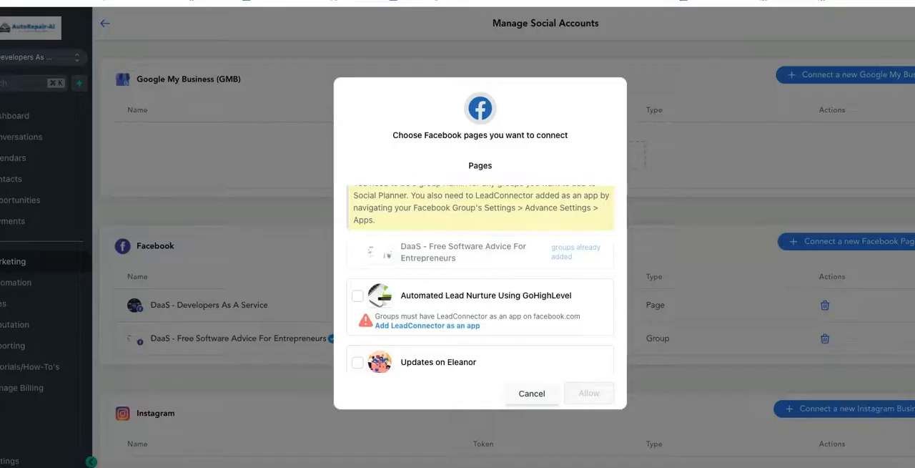
pyautogui.click(358, 296)
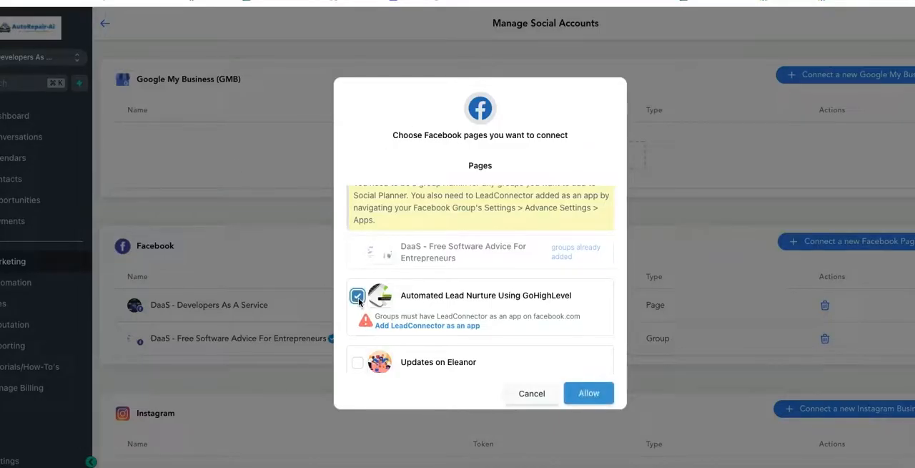
pyautogui.click(589, 392)
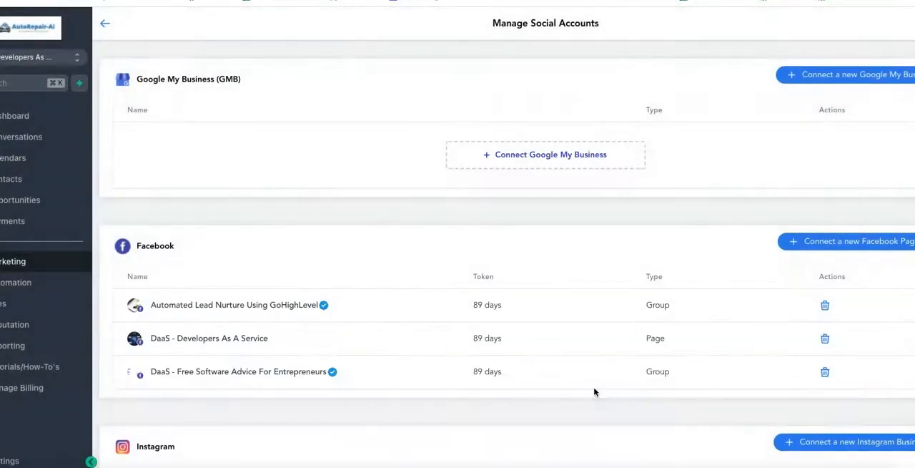
pyautogui.moveTo(271, 314)
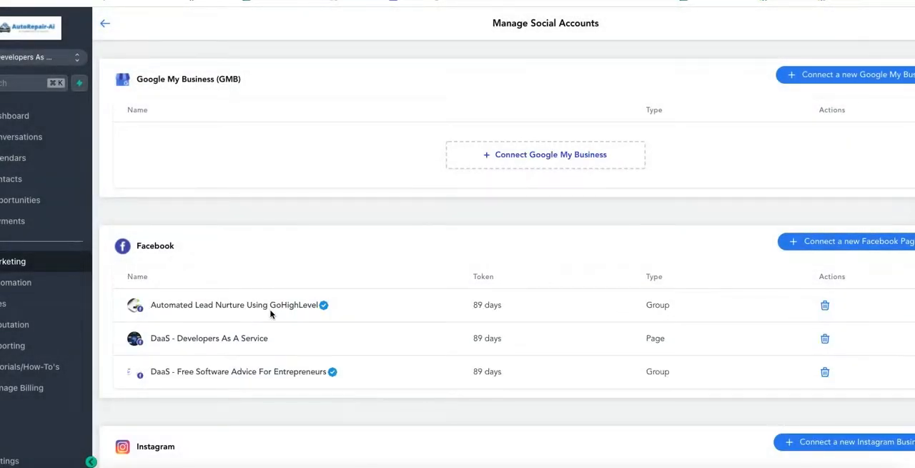
pyautogui.moveTo(409, 154)
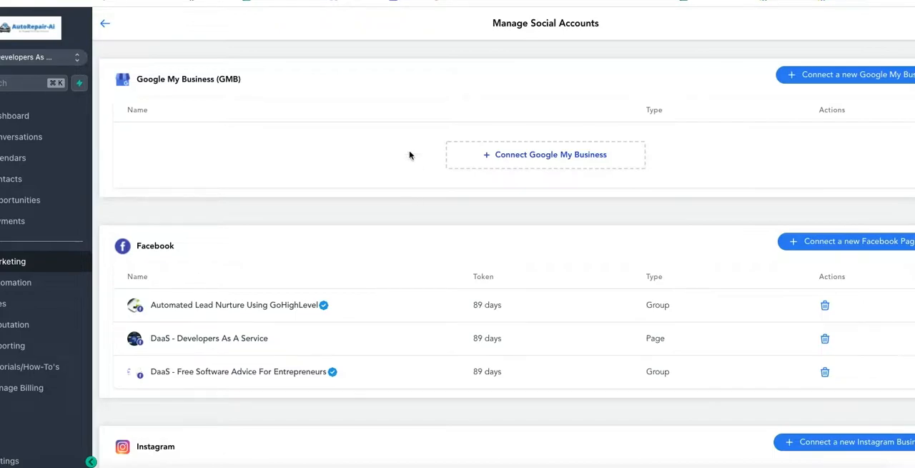
pyautogui.moveTo(321, 300)
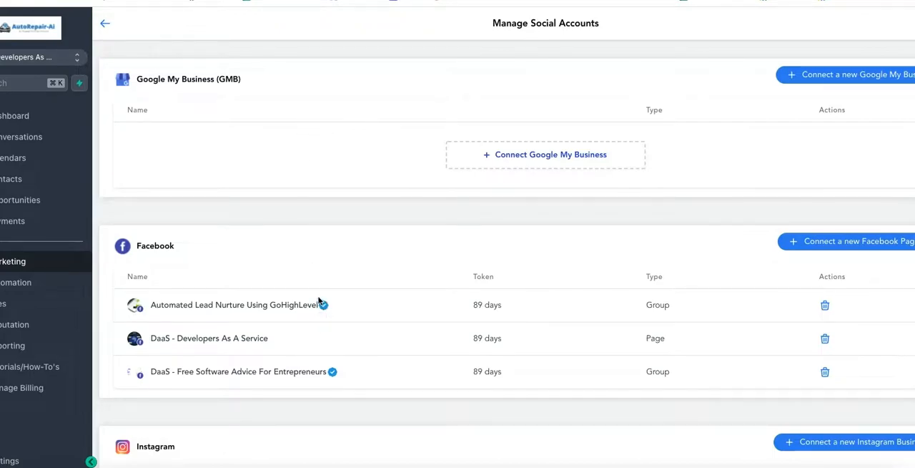
pyautogui.moveTo(340, 295)
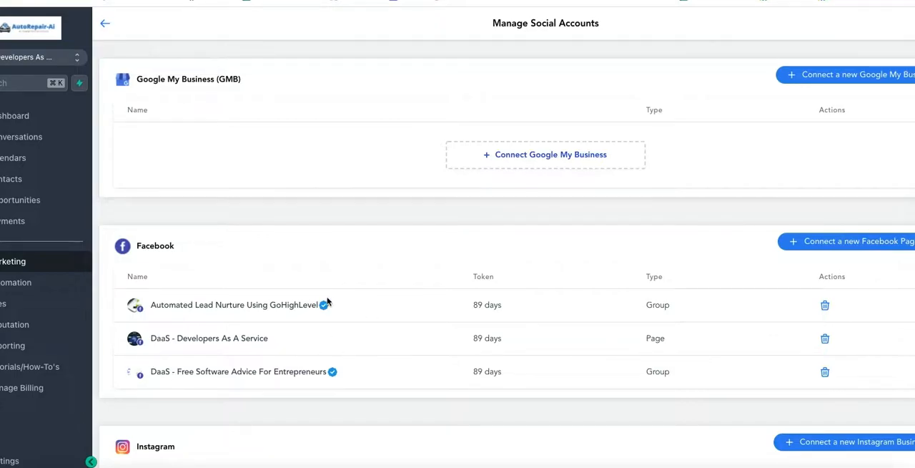
pyautogui.moveTo(304, 314)
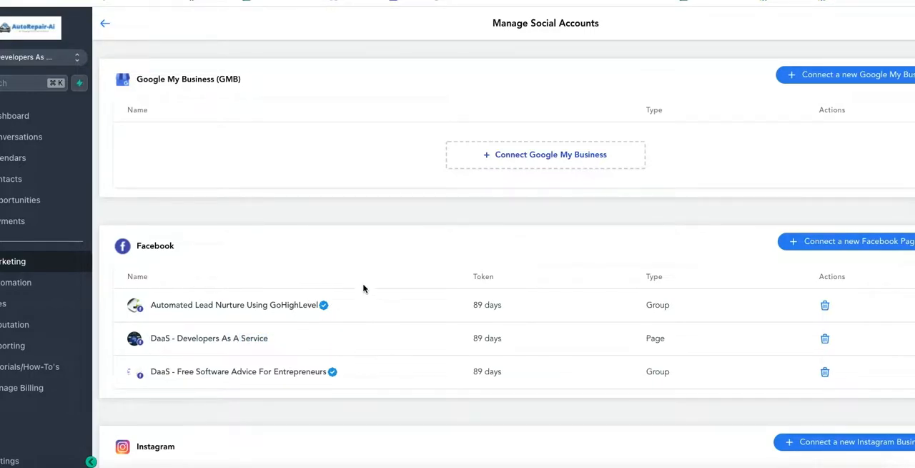
pyautogui.moveTo(314, 301)
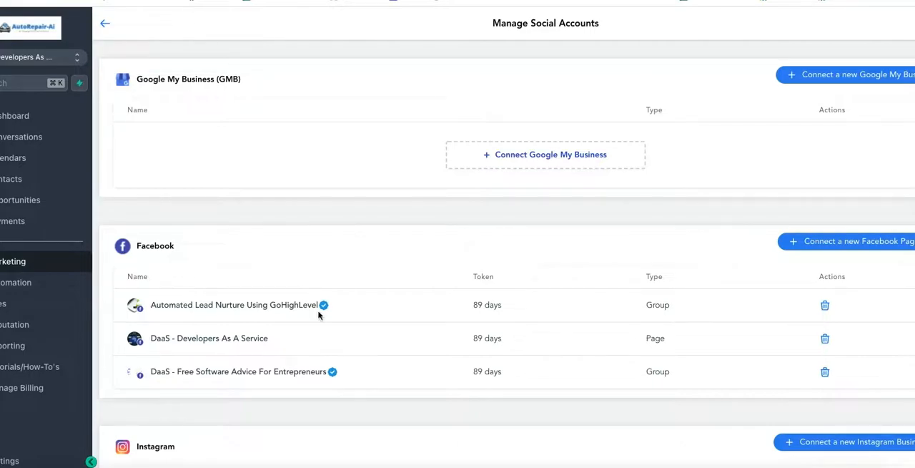
pyautogui.moveTo(105, 23)
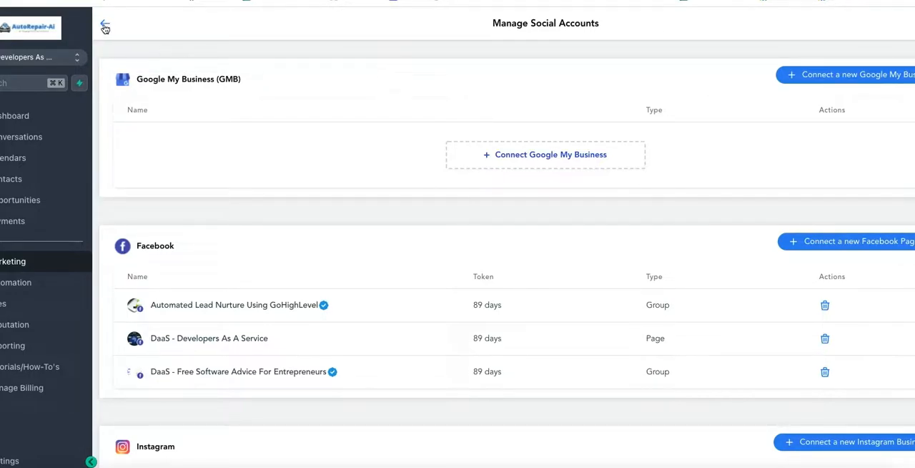
# Create a new social post addressed to the Automated Lead Nurture Using GoHighLevel account.
pyautogui.click(106, 26)
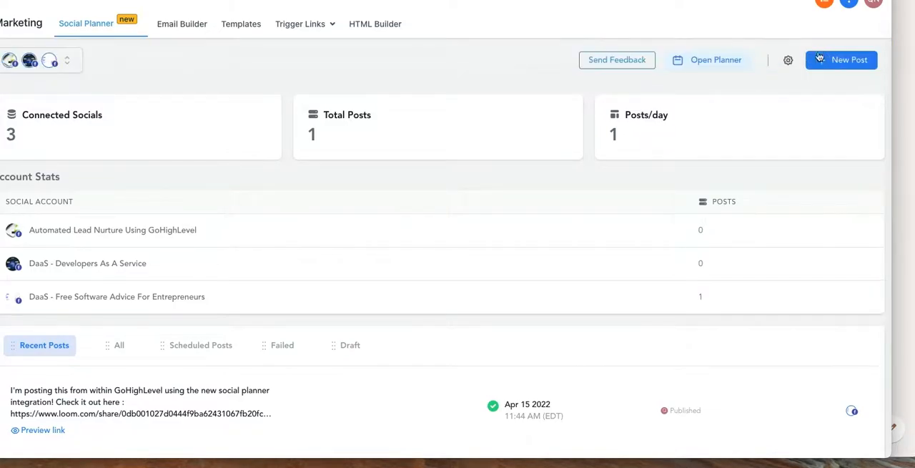
pyautogui.click(841, 60)
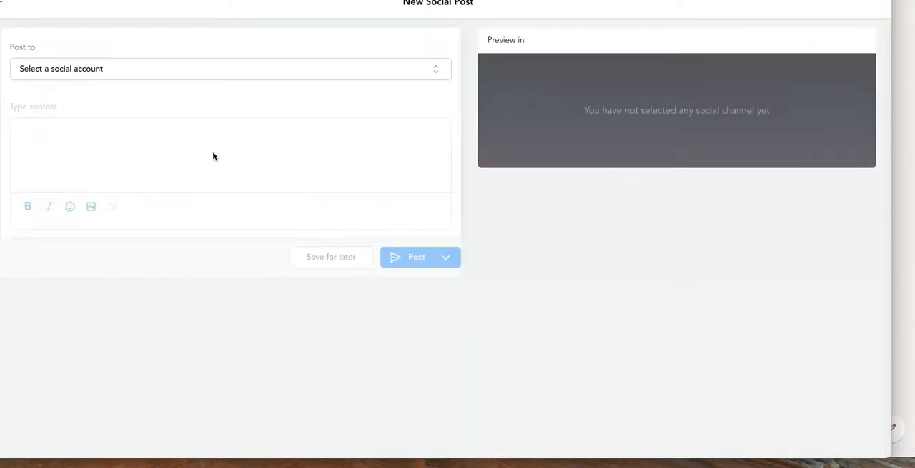
pyautogui.click(229, 69)
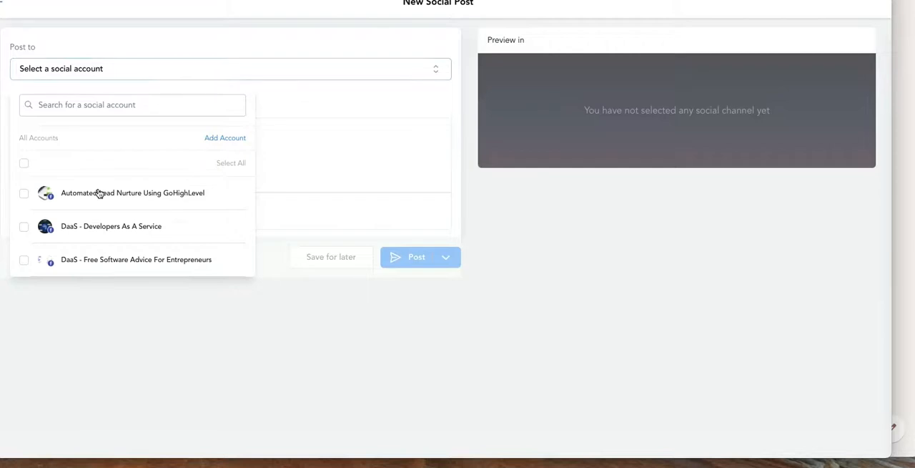
pyautogui.click(23, 191)
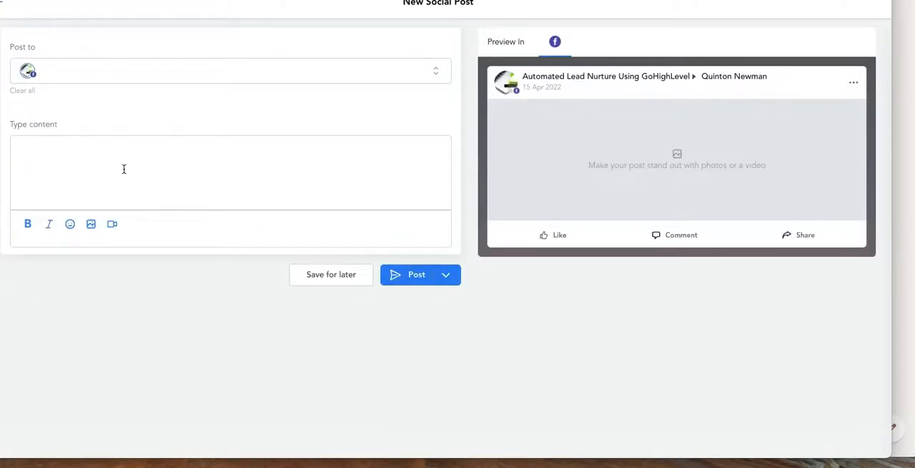
# Write the announcement that this message came from GHL's Group Poster tool pairing with the new Gmail-Genius tool you can sign up for.
pyautogui.write('Hey everybo')
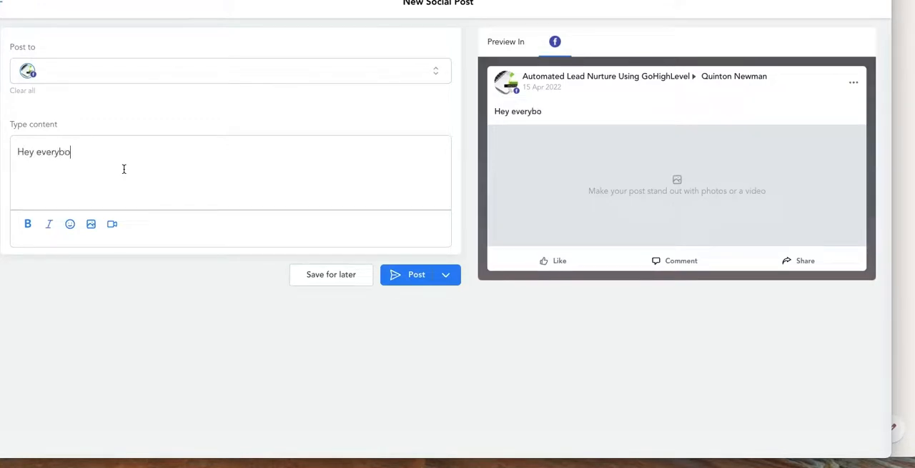
pyautogui.write('dy! This message')
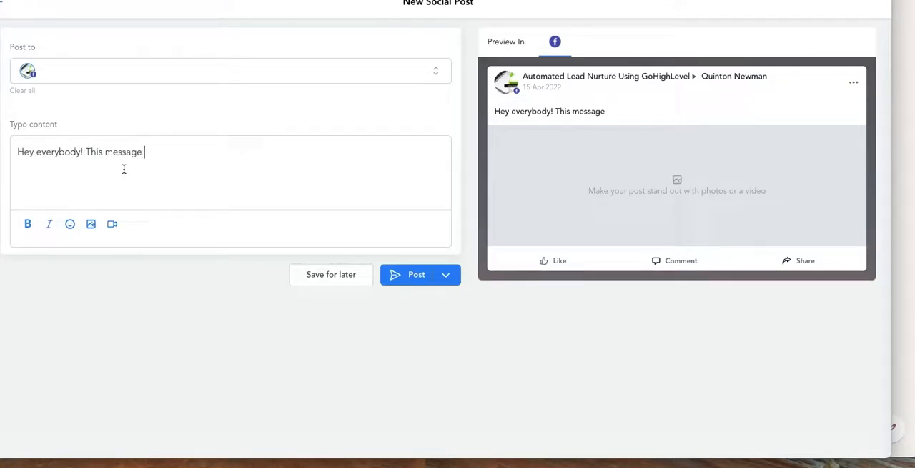
pyautogui.write("came from GHL's new Social Grou")
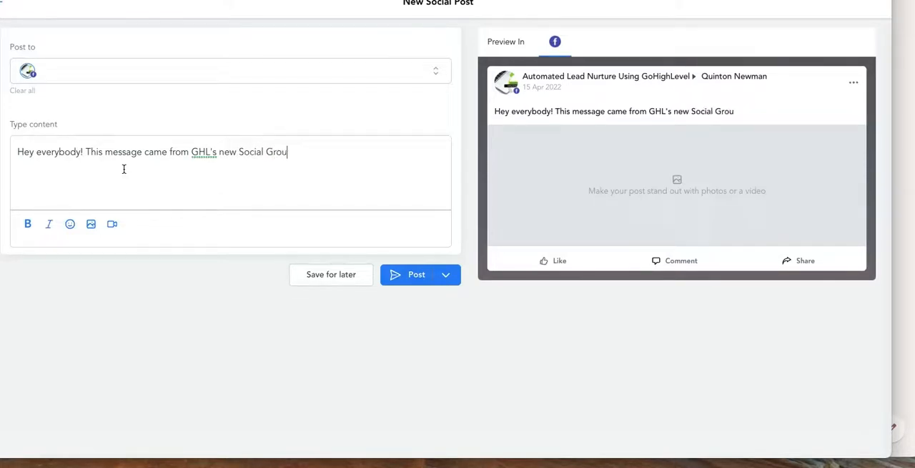
pyautogui.write('p Poster tool! It')
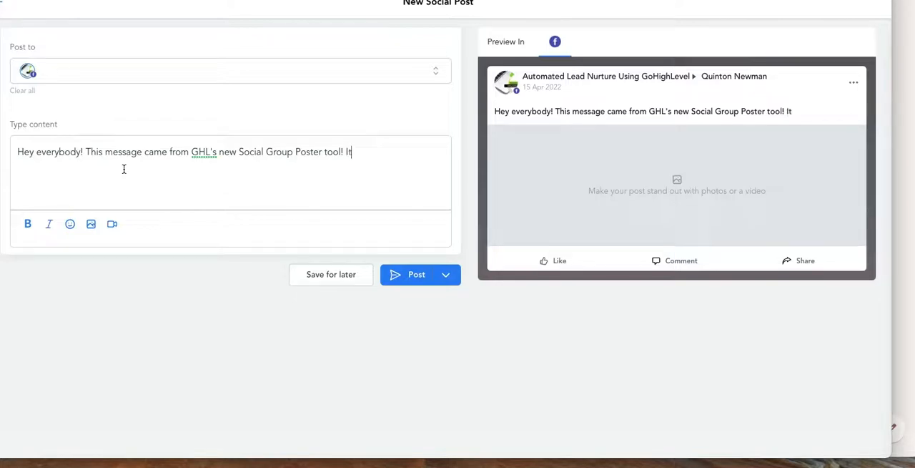
pyautogui.write('pairs perfe')
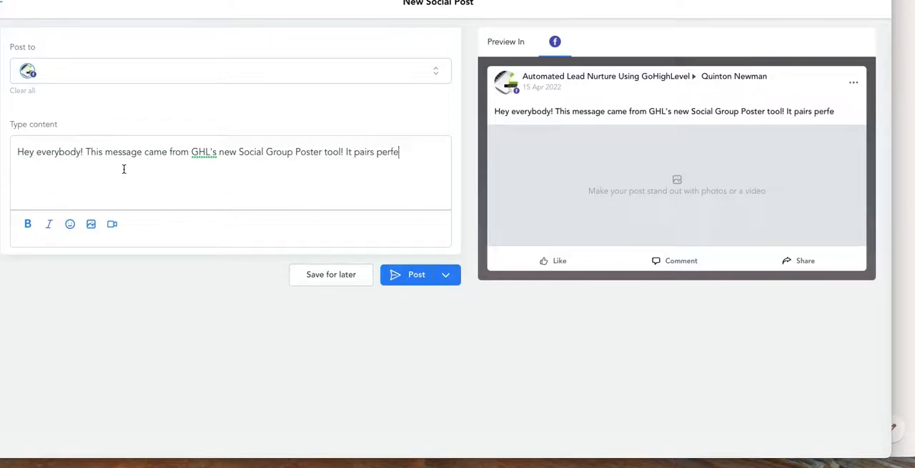
pyautogui.write('ctly with our new')
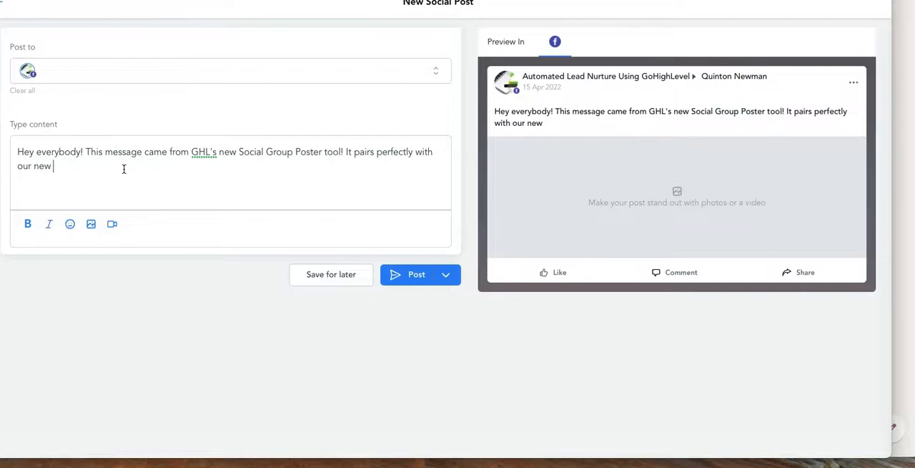
pyautogui.write('Gma')
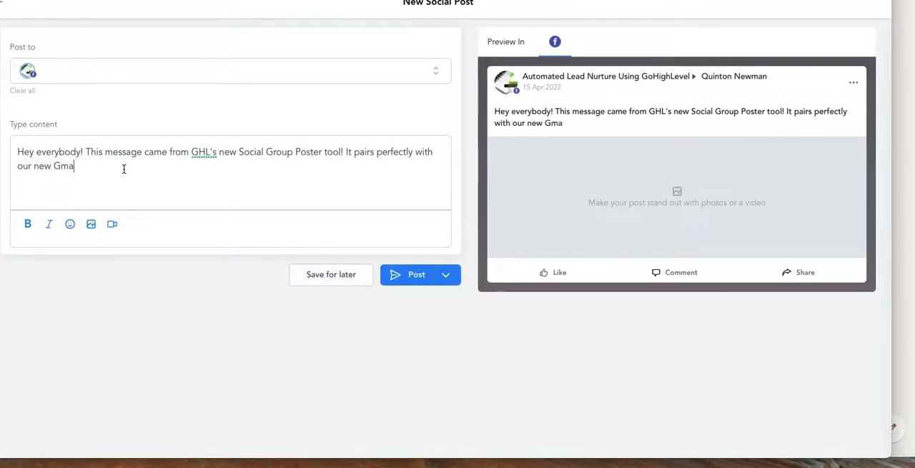
pyautogui.write('il-Genius tool')
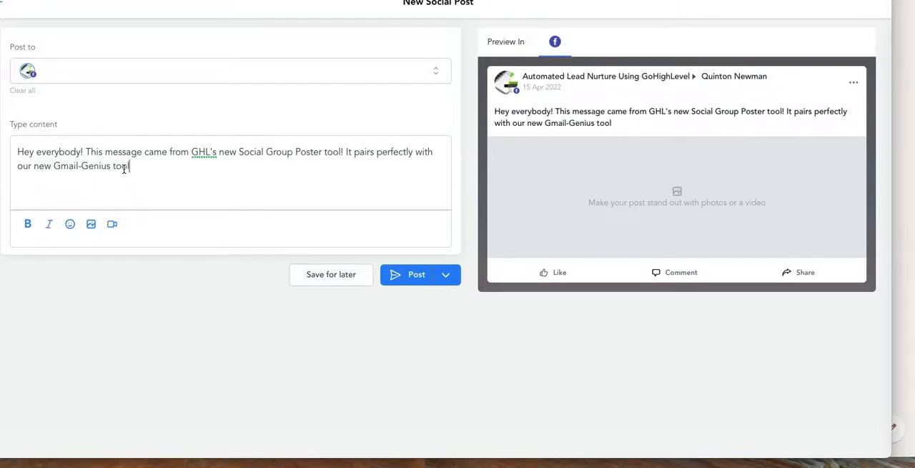
pyautogui.write(', which')
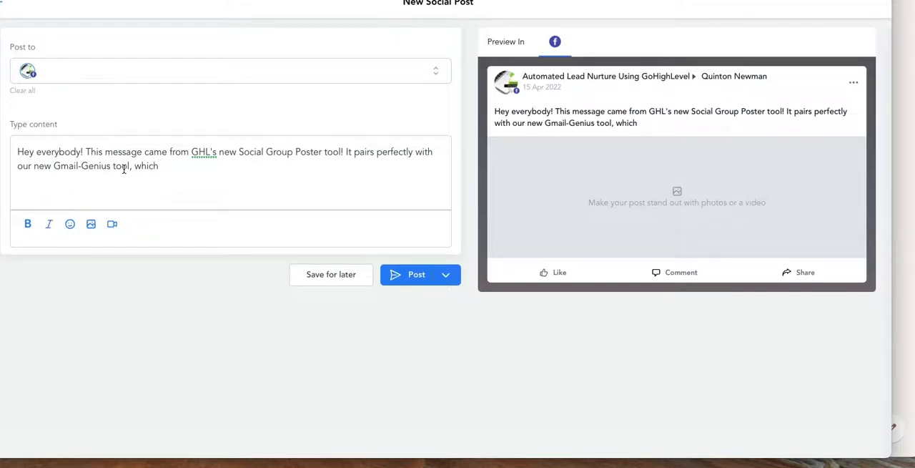
pyautogui.write('you can sign up for here!')
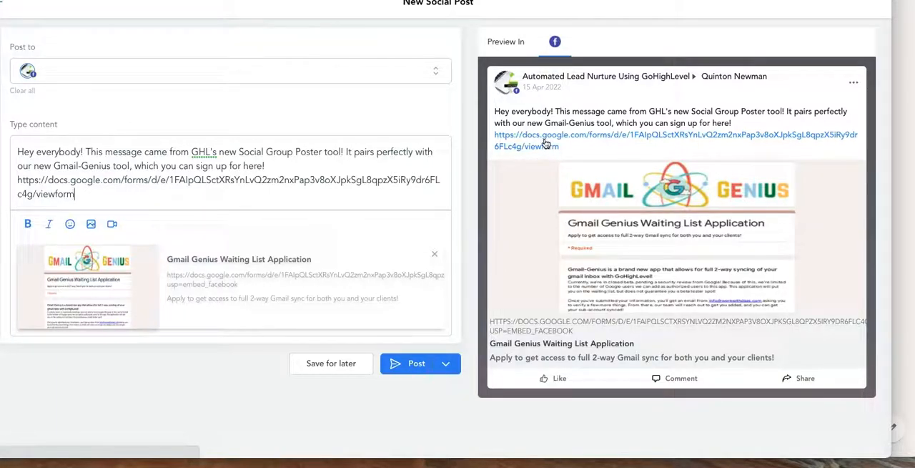
pyautogui.moveTo(463, 232)
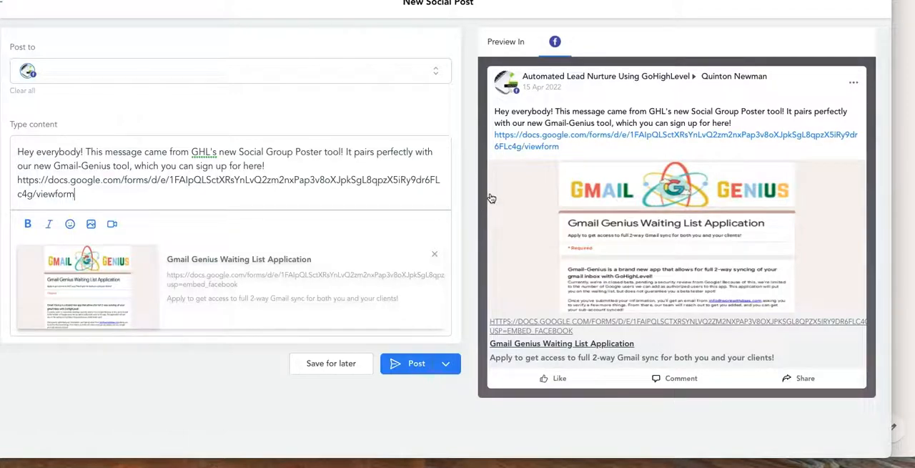
pyautogui.moveTo(510, 188)
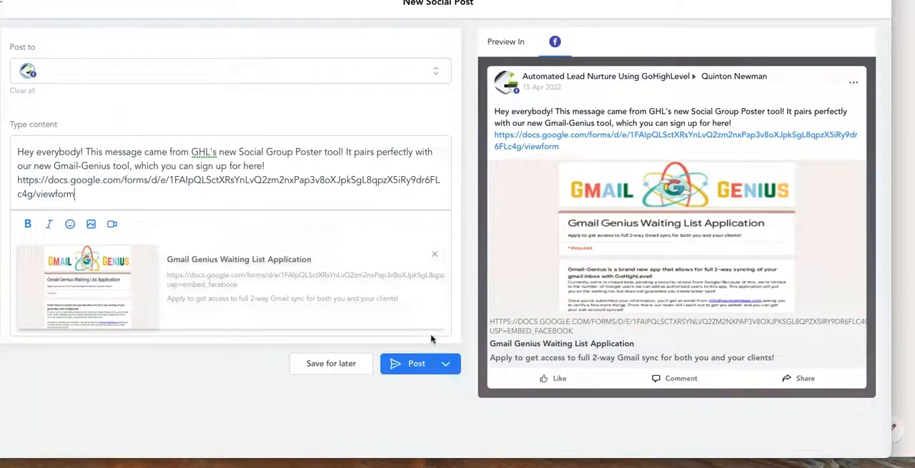
pyautogui.moveTo(564, 192)
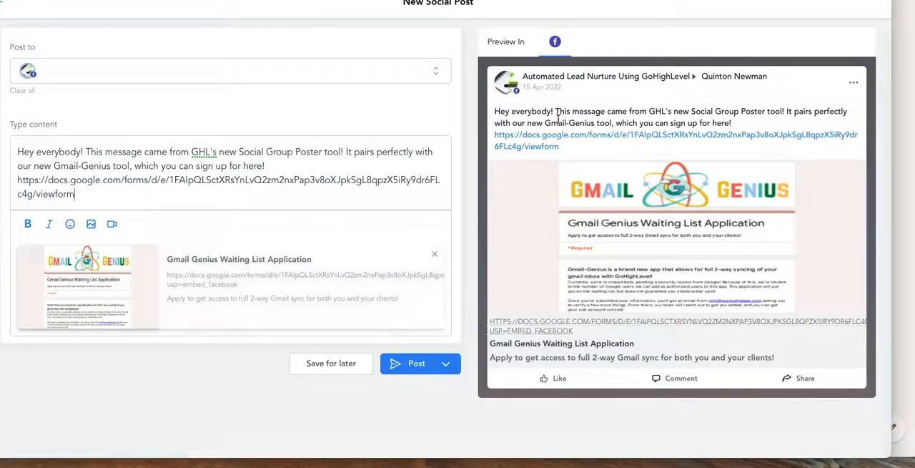
pyautogui.moveTo(556, 154)
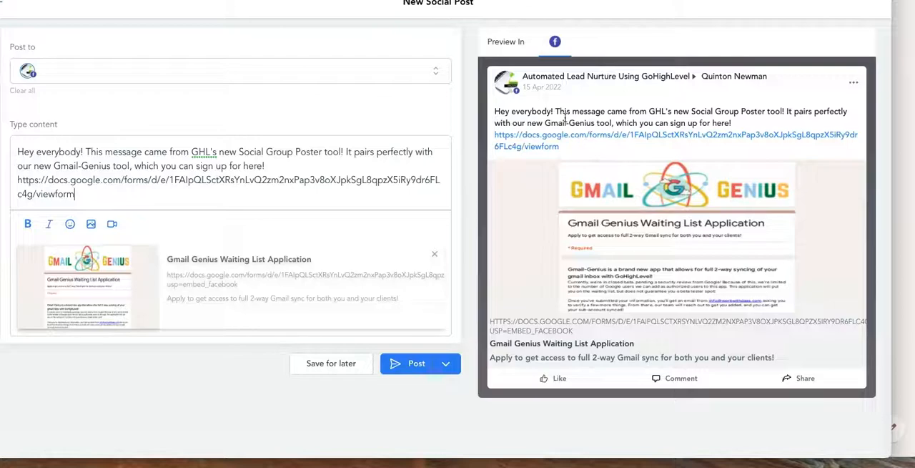
pyautogui.moveTo(598, 140)
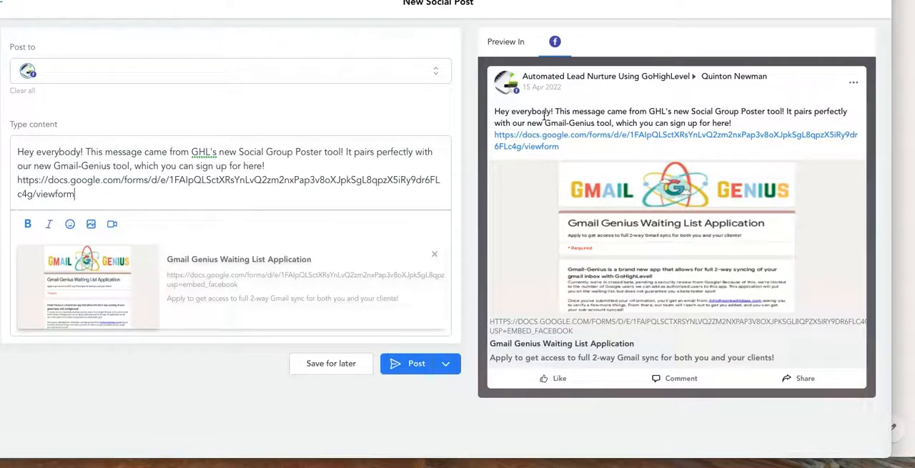
# Choose Post Now to publish the Gmail-Genius post immediately.
pyautogui.click(447, 363)
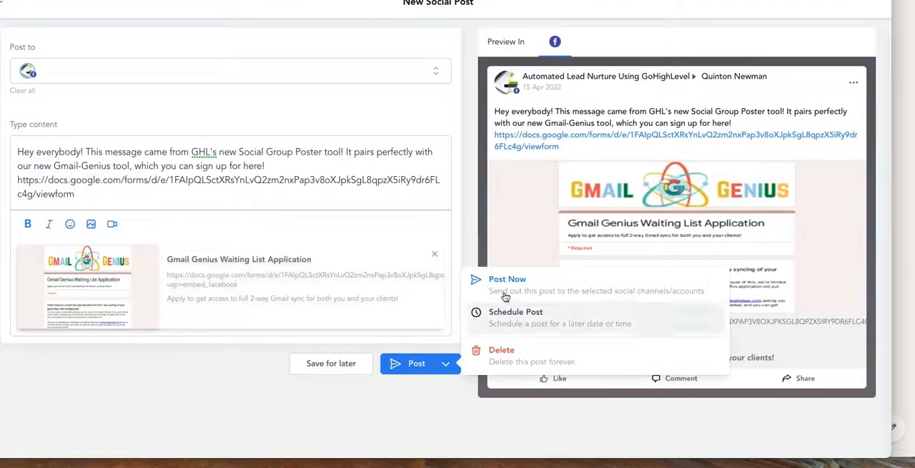
pyautogui.moveTo(557, 299)
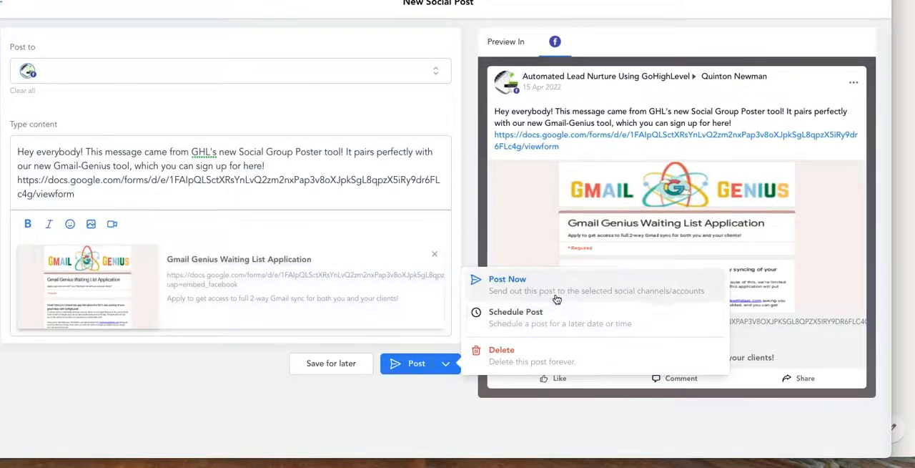
pyautogui.click(506, 279)
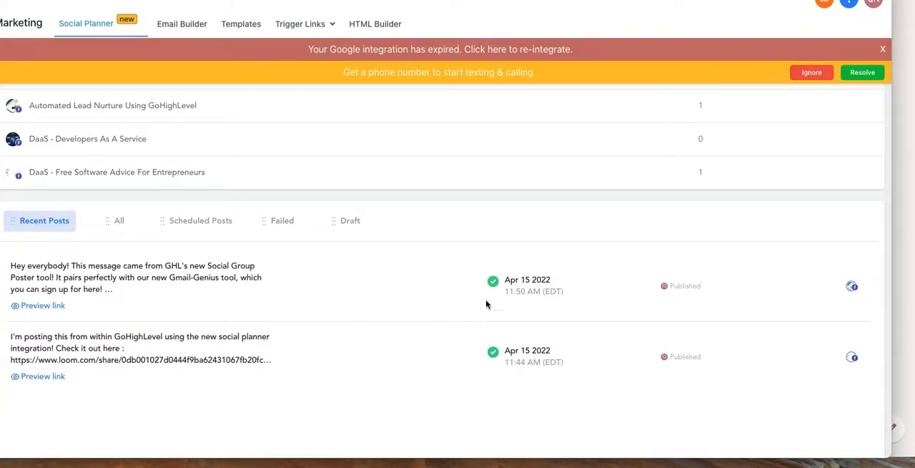
# Review Account Stats and Recent Posts to see the Gmail-Genius post listed as Published.
pyautogui.scroll(-3)
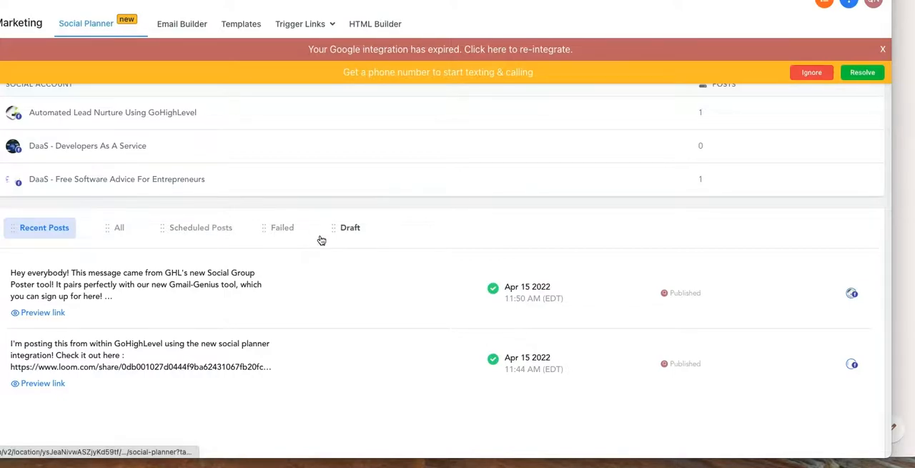
pyautogui.scroll(-3)
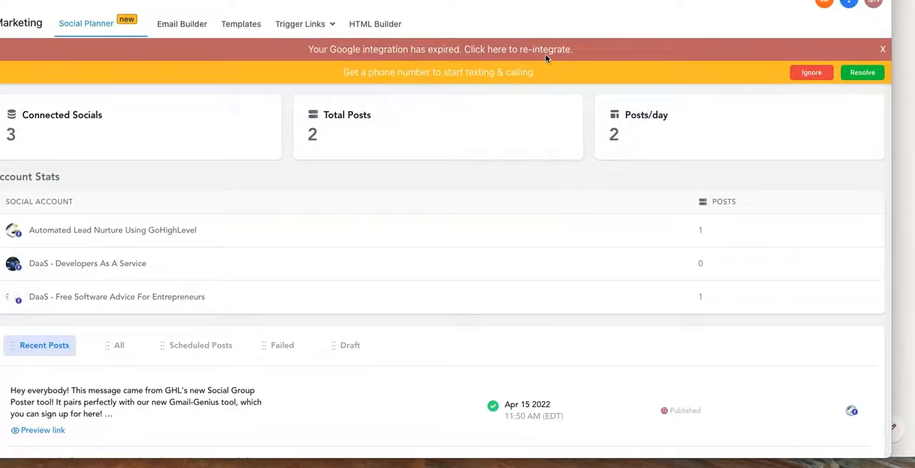
pyautogui.moveTo(378, 151)
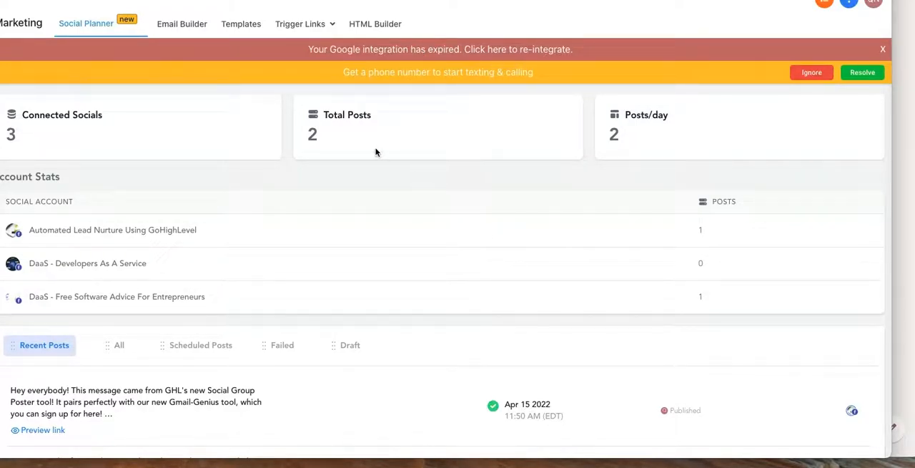
pyautogui.click(106, 23)
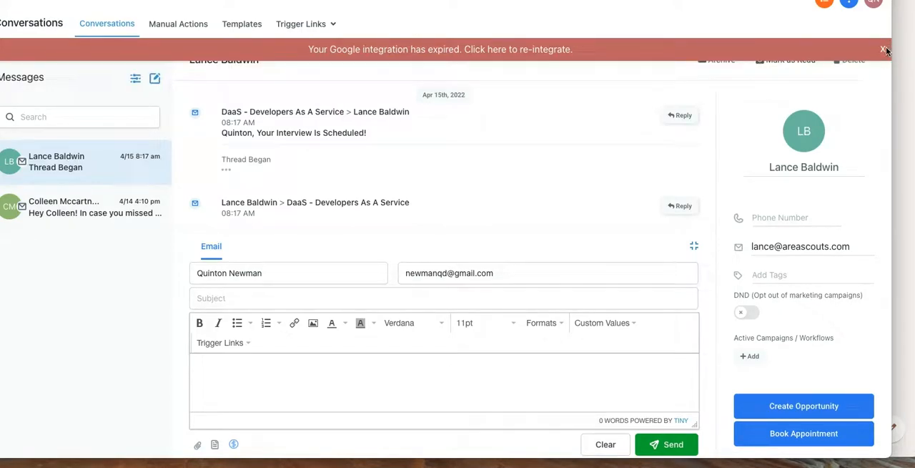
# Switch to the Conversations inbox with its message threads.
pyautogui.click(883, 48)
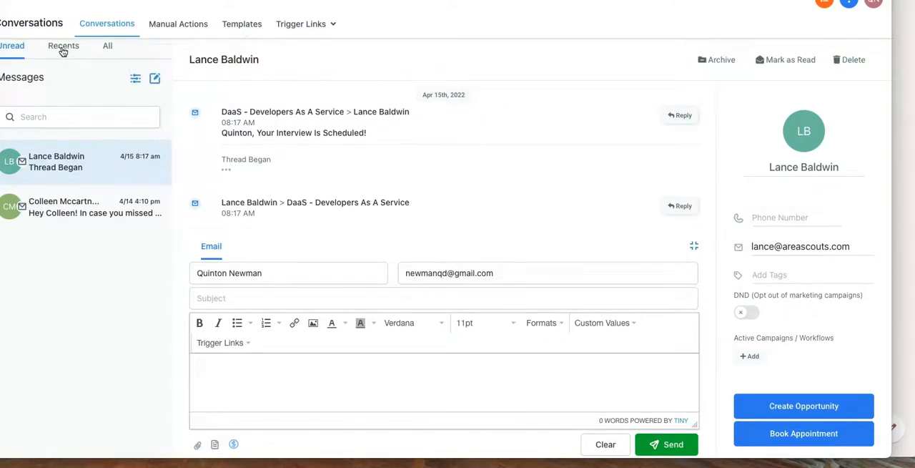